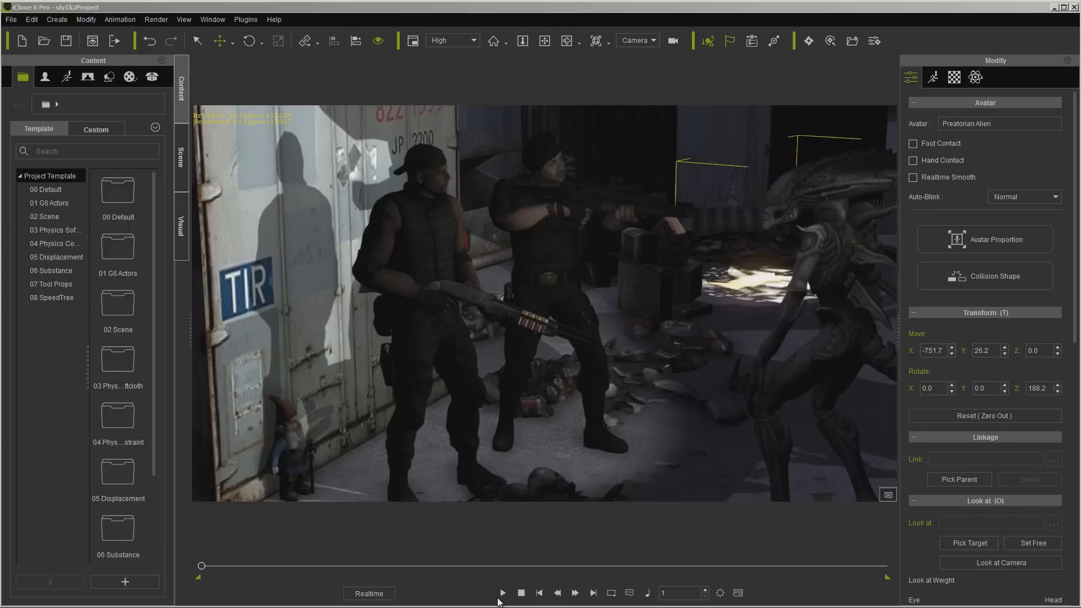
# Dock the Render panel with Video output in WMV format and Audio quality at 8
pyautogui.click(502, 592)
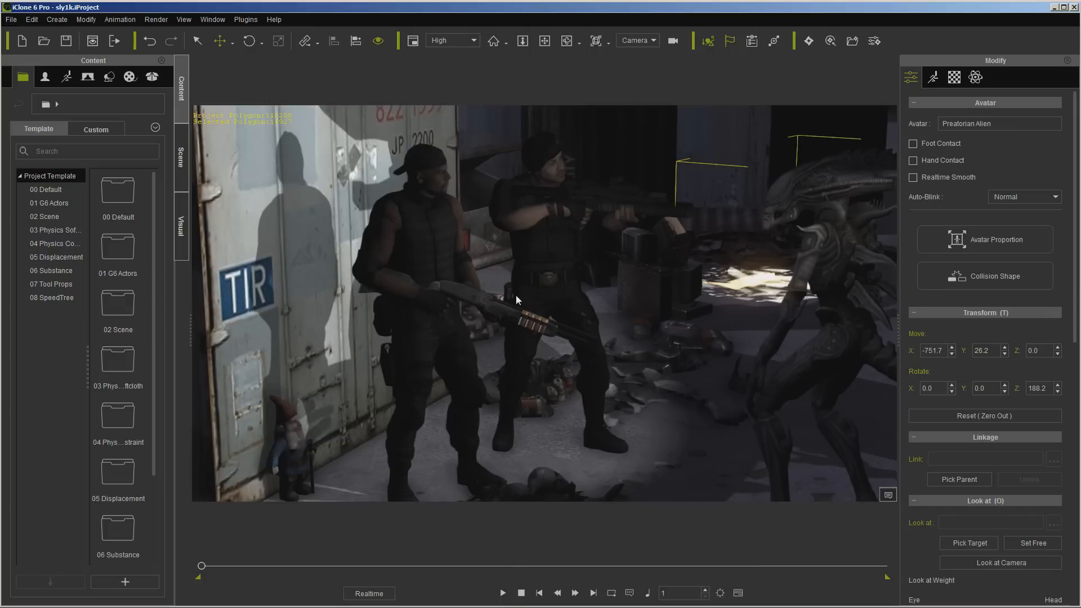
pyautogui.moveTo(522, 302)
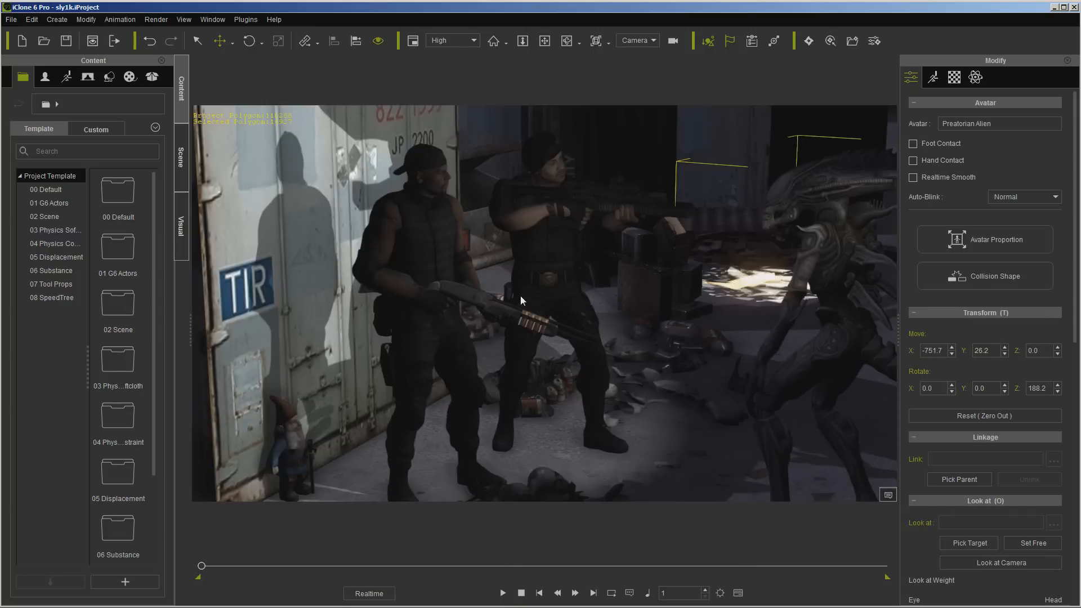
pyautogui.moveTo(529, 281)
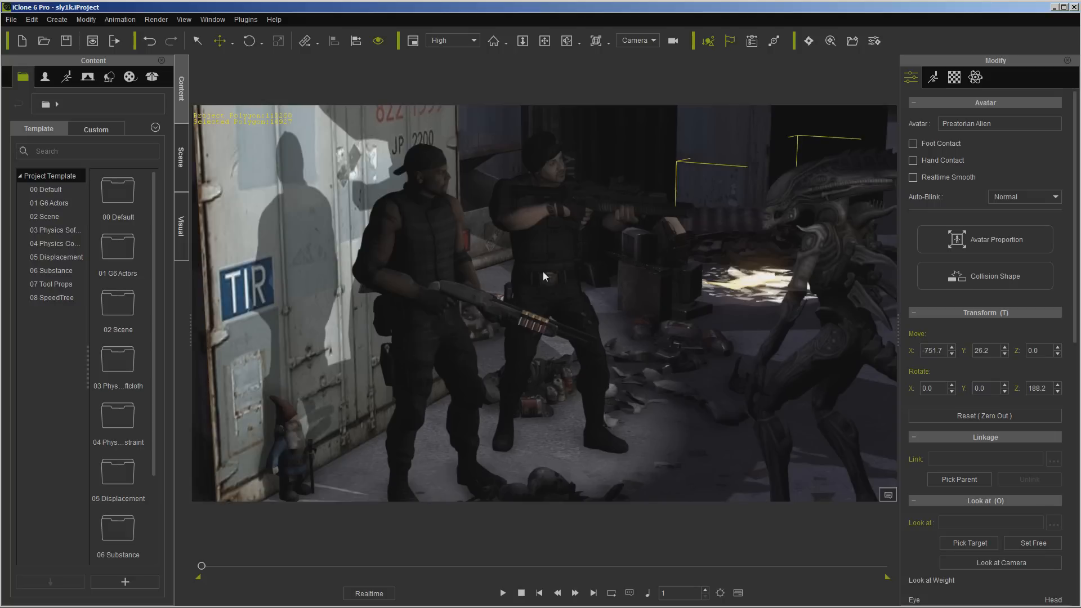
pyautogui.moveTo(545, 288)
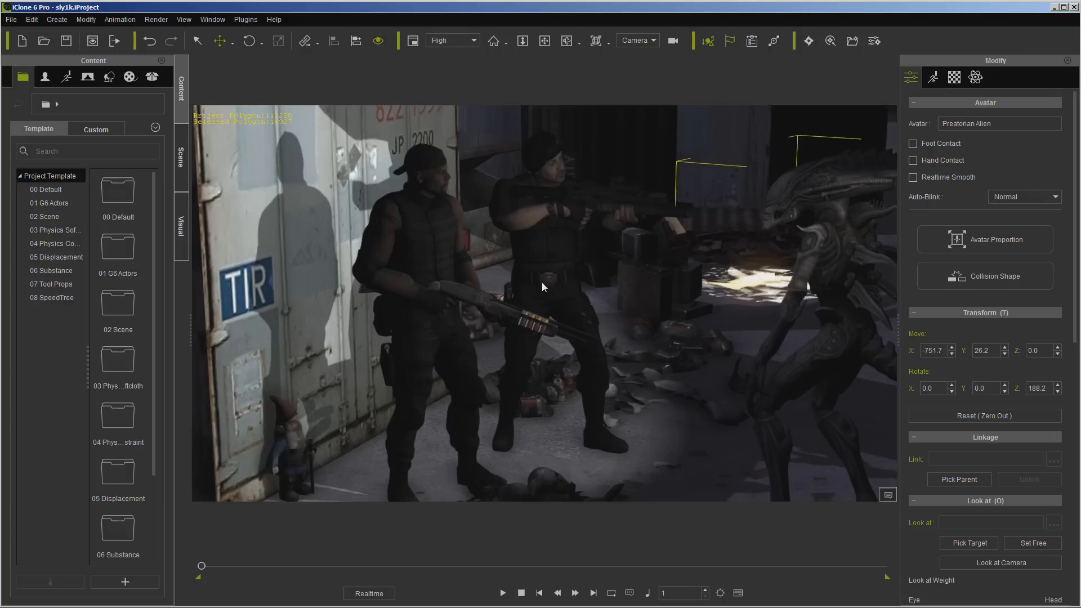
pyautogui.moveTo(557, 266)
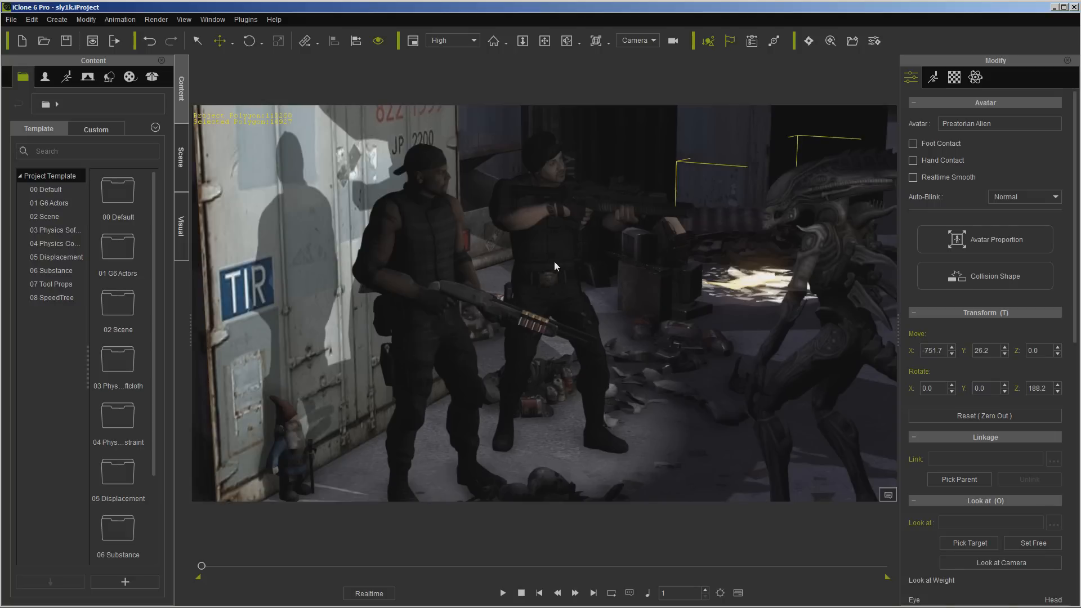
pyautogui.moveTo(556, 259)
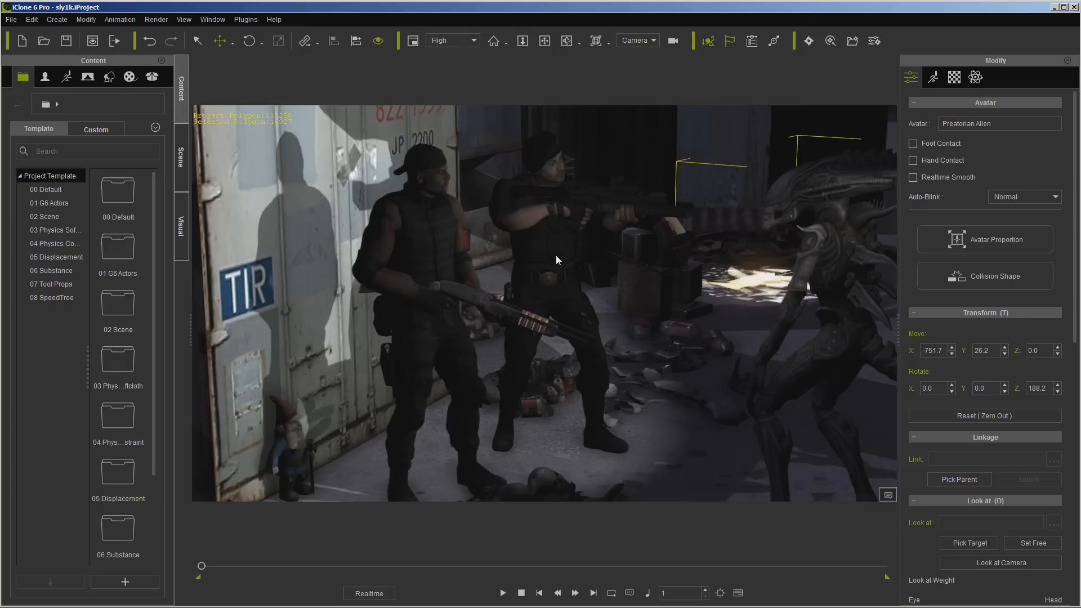
pyautogui.moveTo(552, 260)
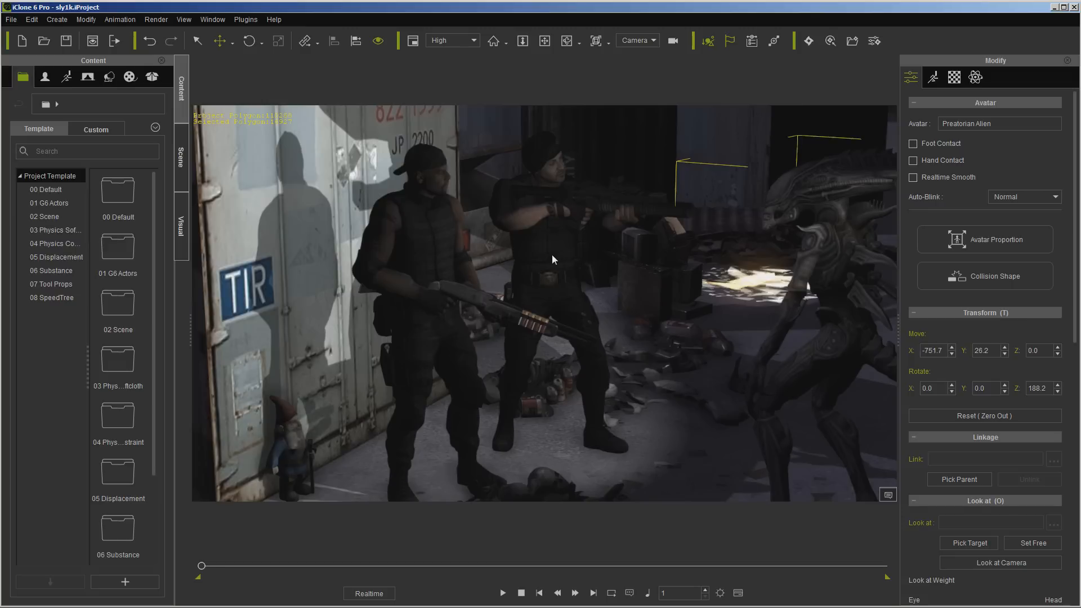
pyautogui.moveTo(559, 258)
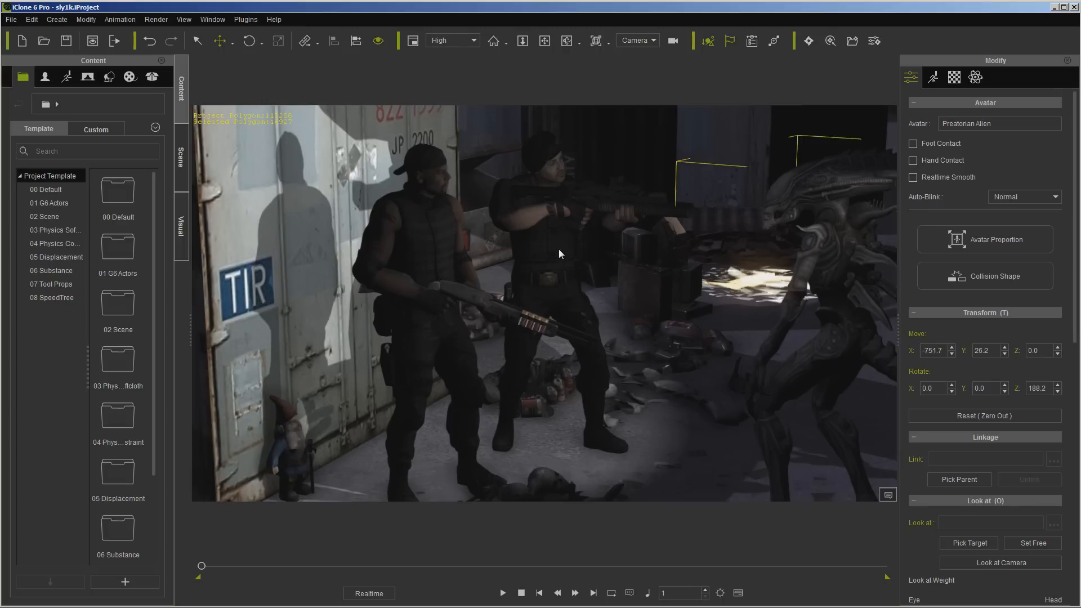
pyautogui.moveTo(558, 247)
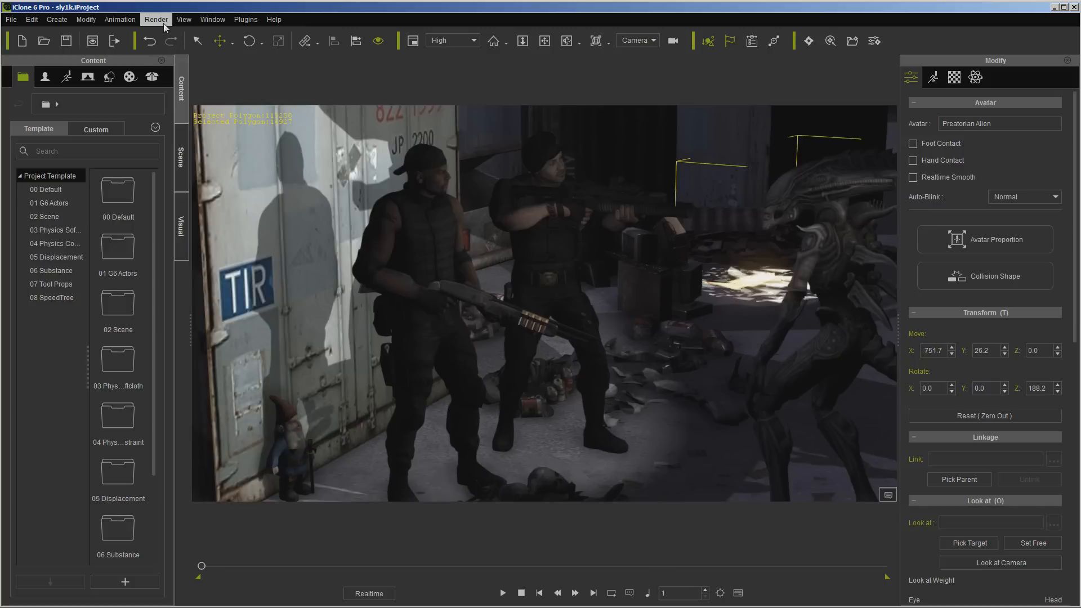
pyautogui.click(155, 20)
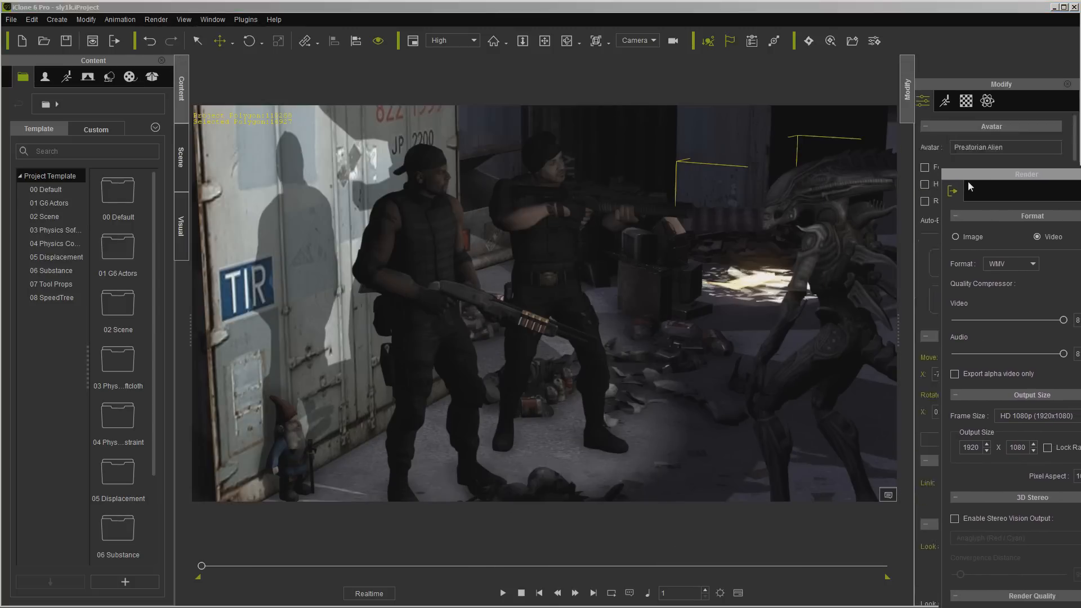
pyautogui.click(907, 90)
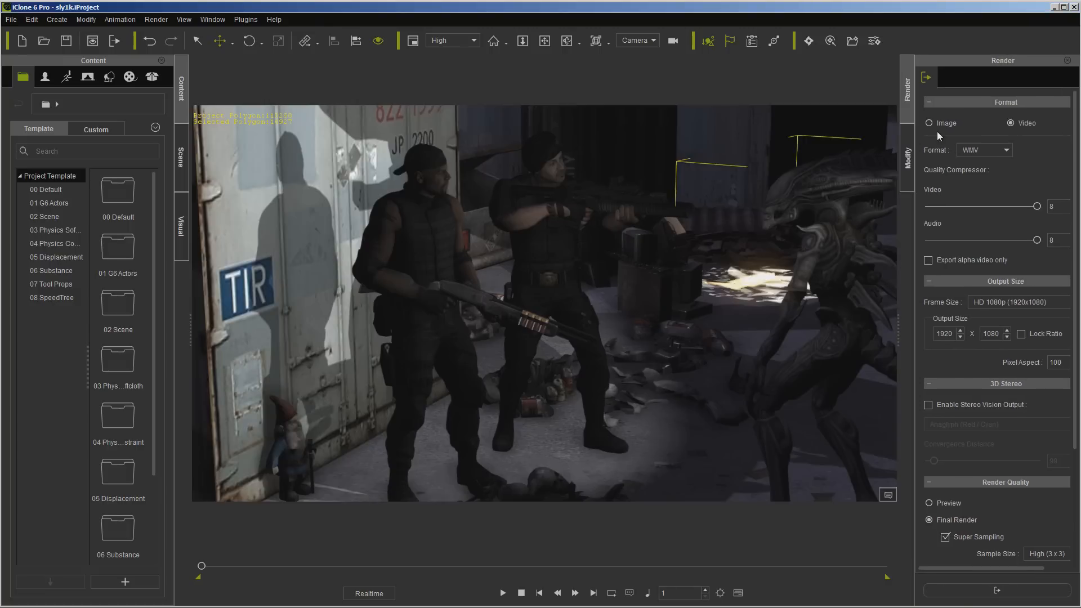
pyautogui.click(927, 123)
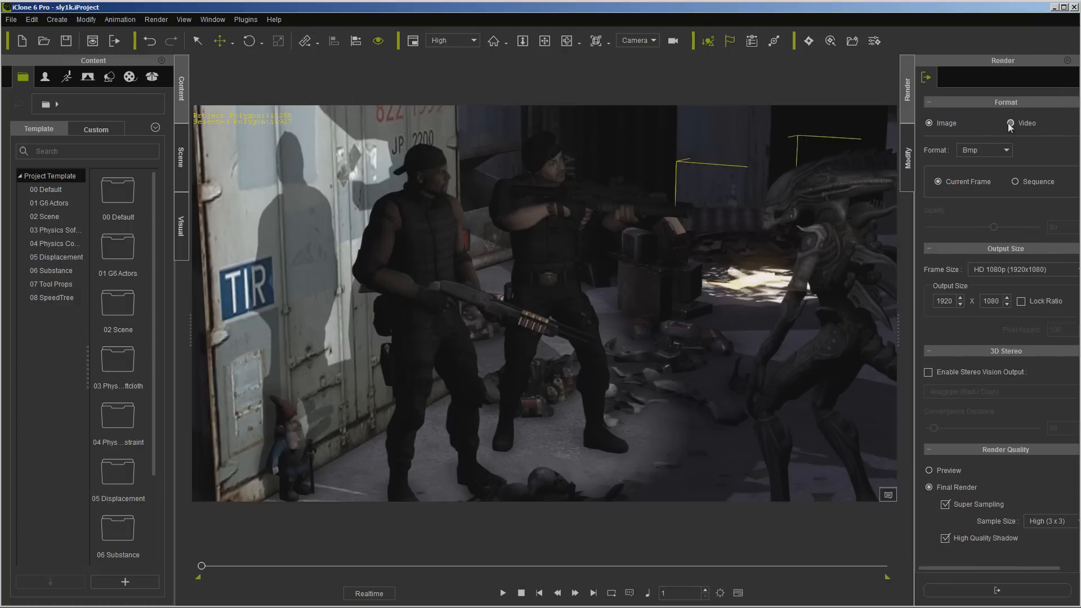
pyautogui.click(1009, 124)
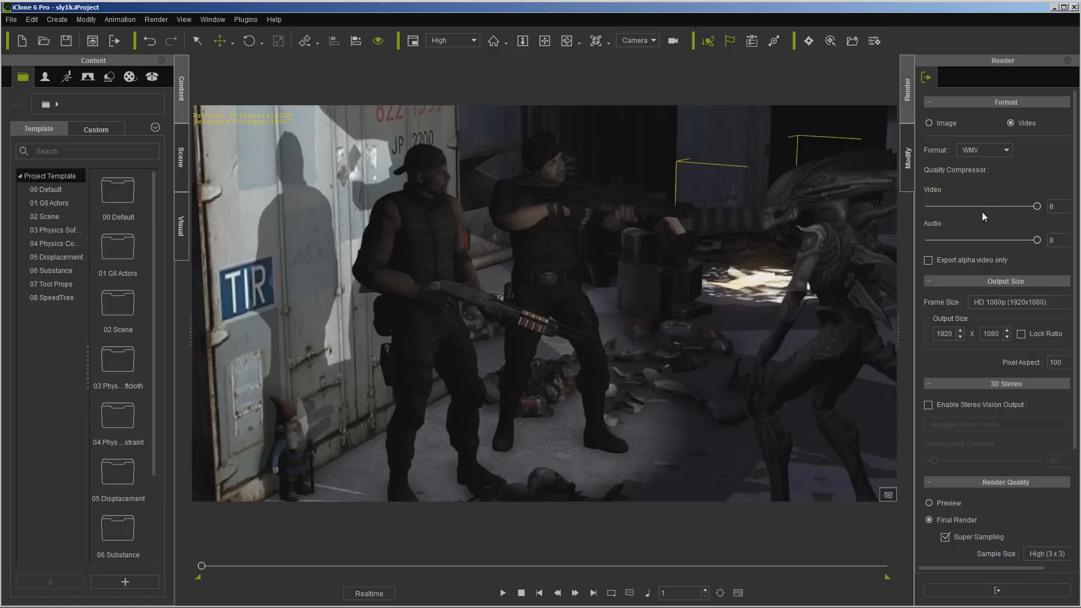
pyautogui.moveTo(1037, 211)
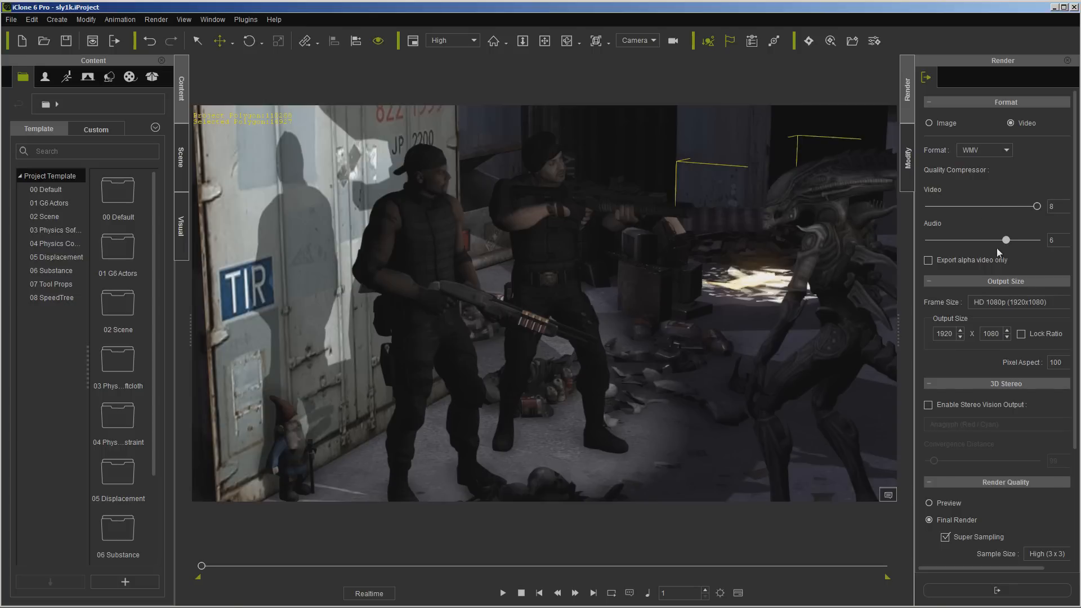
pyautogui.moveTo(1004, 240); pyautogui.dragTo(1037, 240)
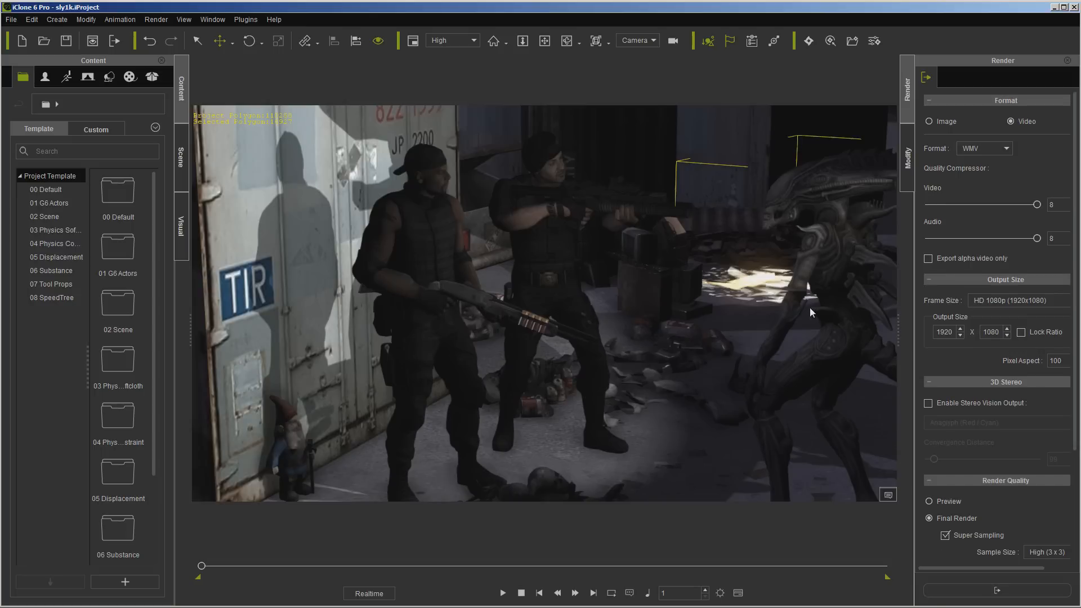
# Set Frame Size to HD 1080p with Final Render quality and Super Sampling on
pyautogui.scroll(-3)
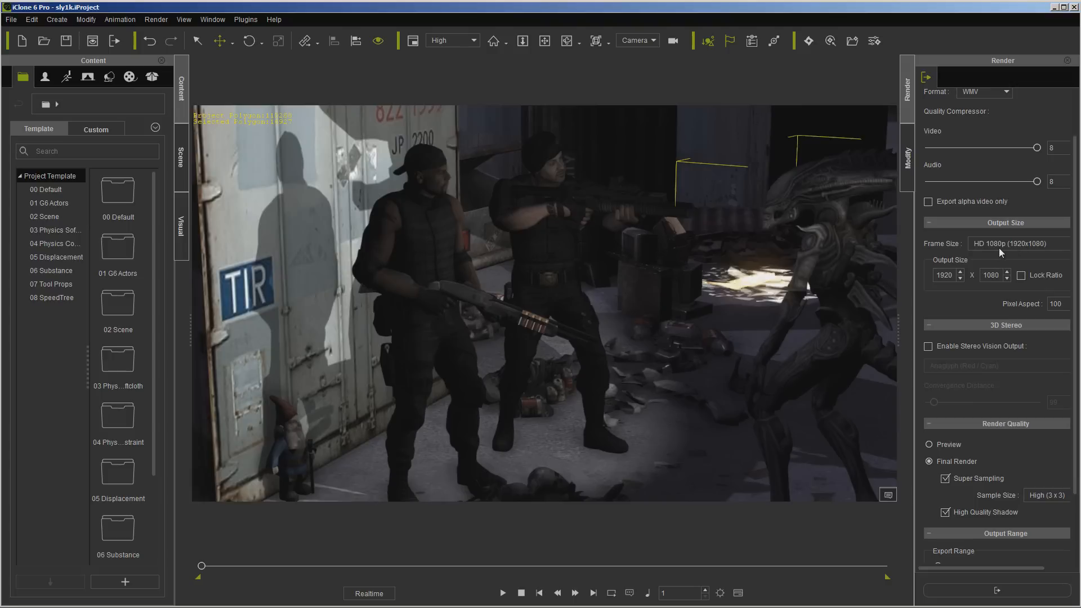
pyautogui.moveTo(1011, 248)
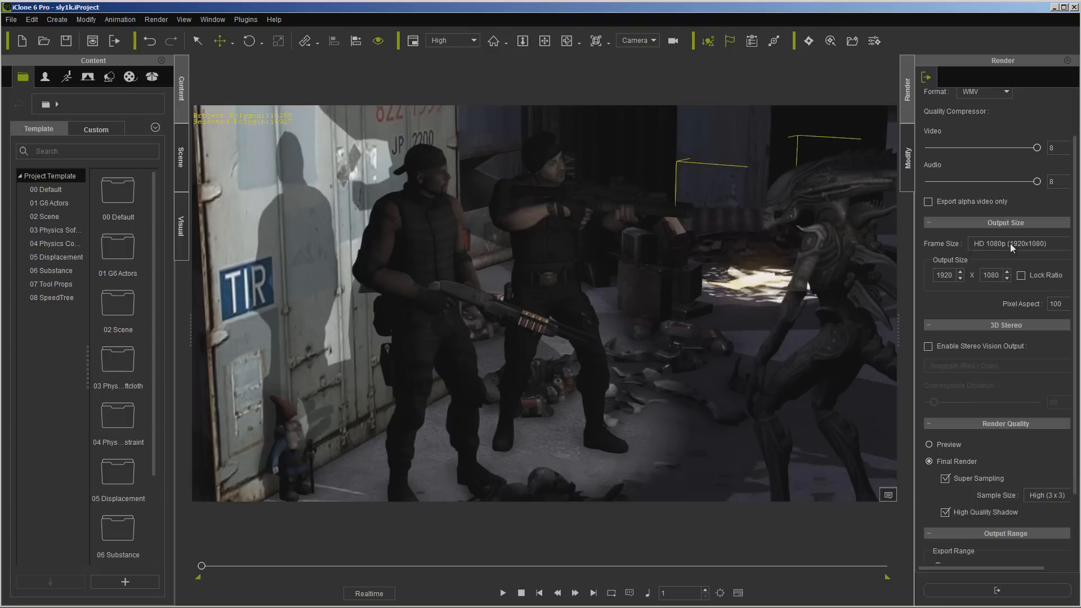
pyautogui.click(1018, 243)
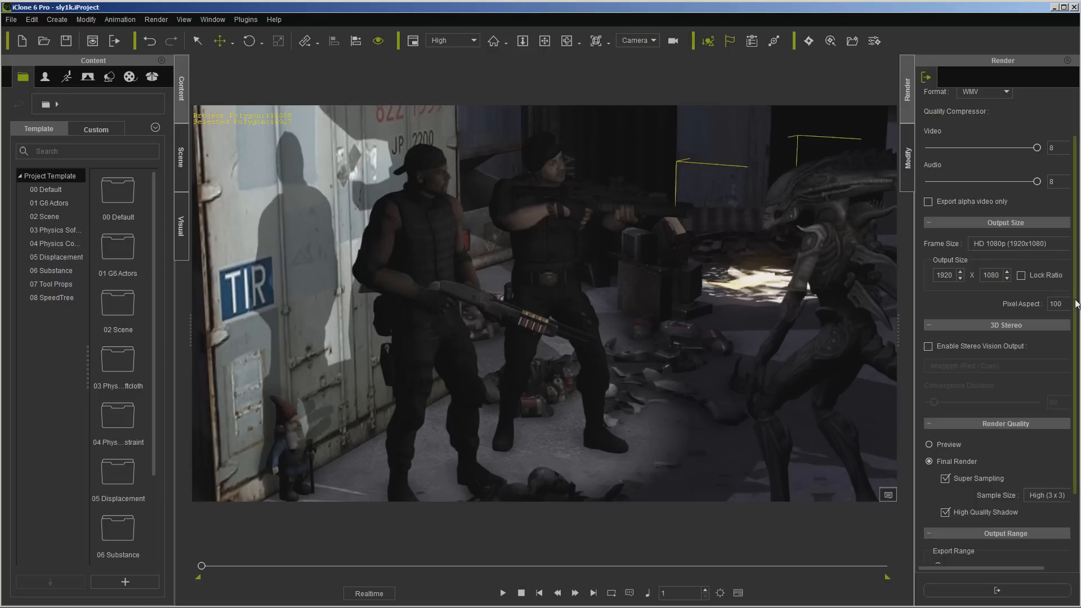
pyautogui.scroll(-3)
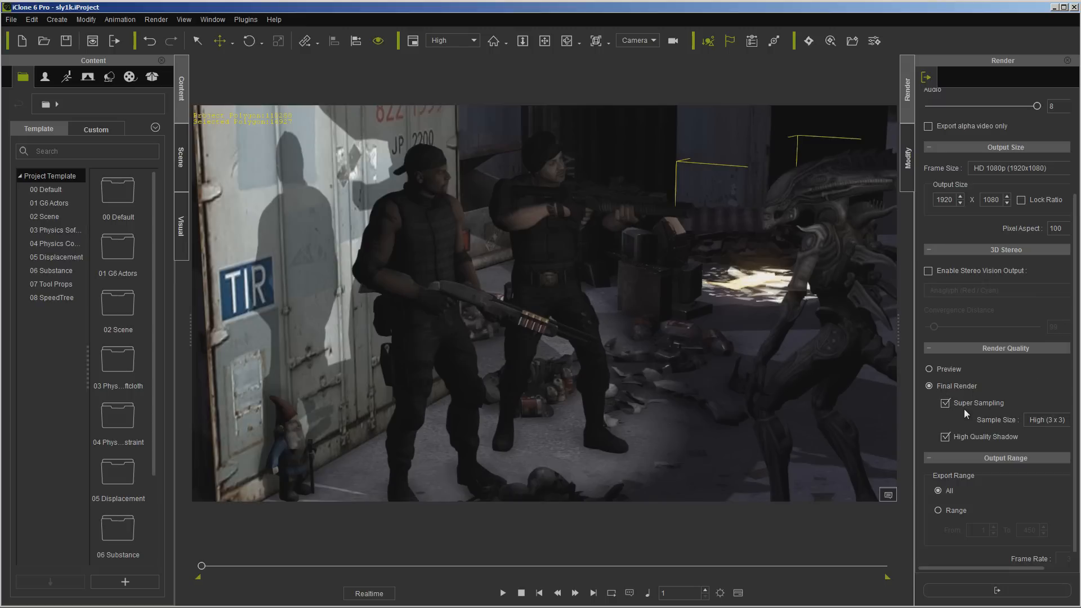
pyautogui.click(1047, 418)
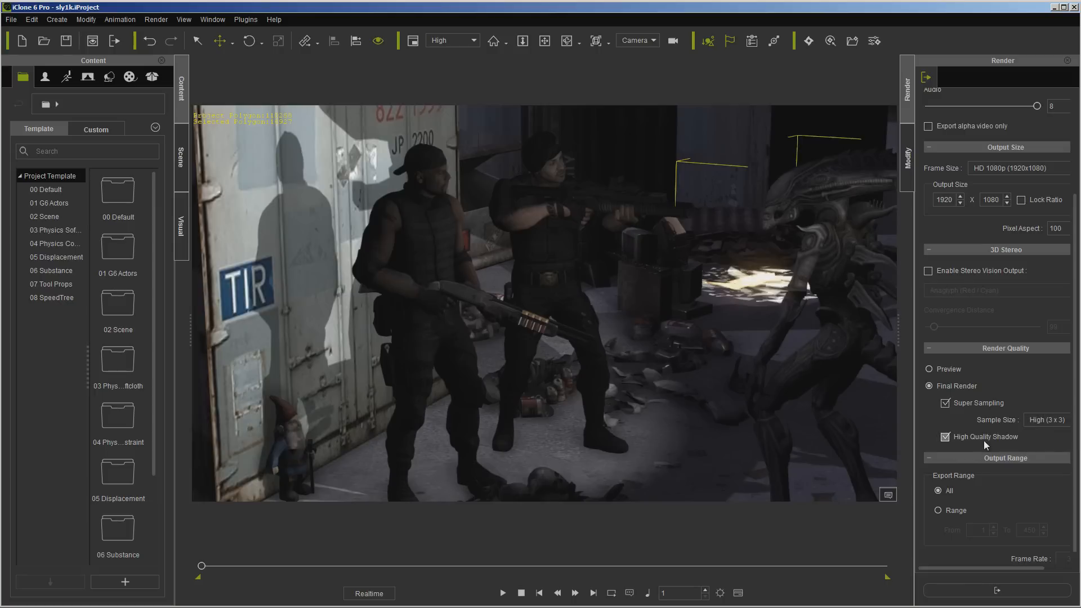
pyautogui.click(944, 437)
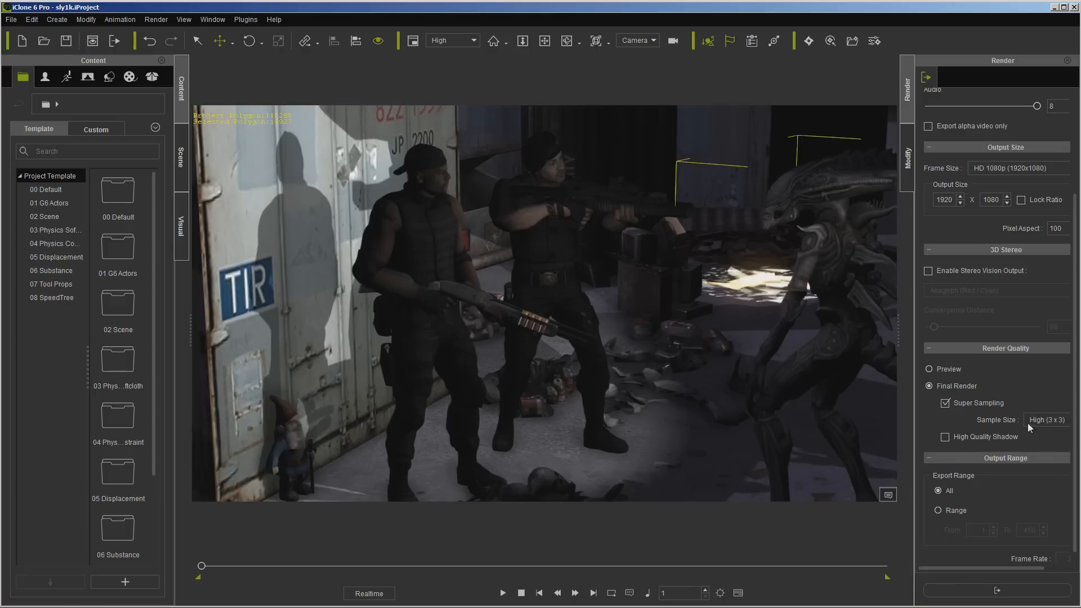
# Keep High (3x3) sample size with High Quality Shadow checked, then start the export
pyautogui.click(1046, 419)
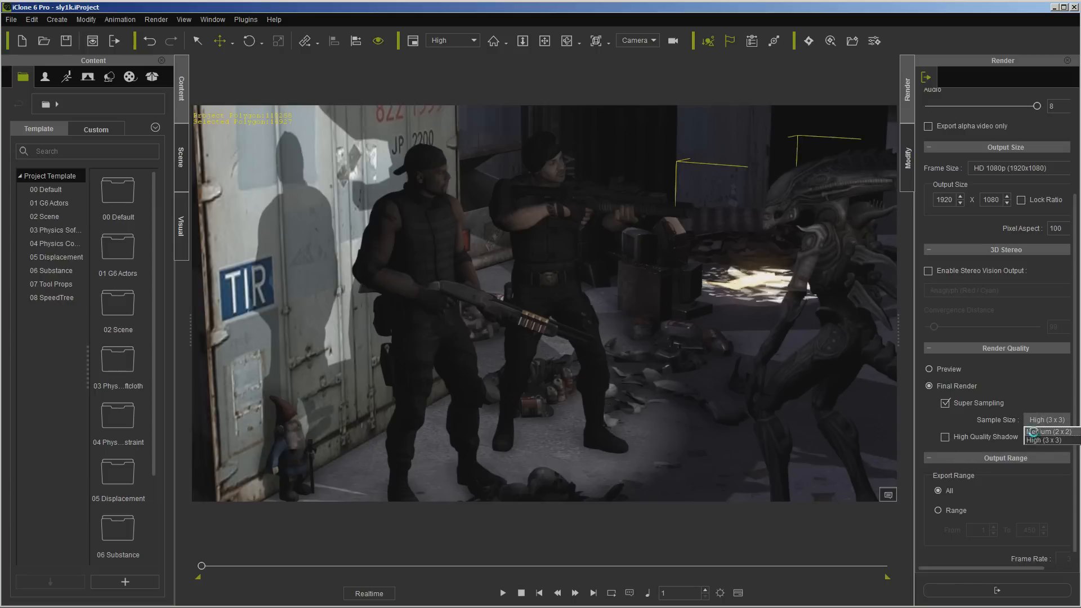
pyautogui.click(1050, 431)
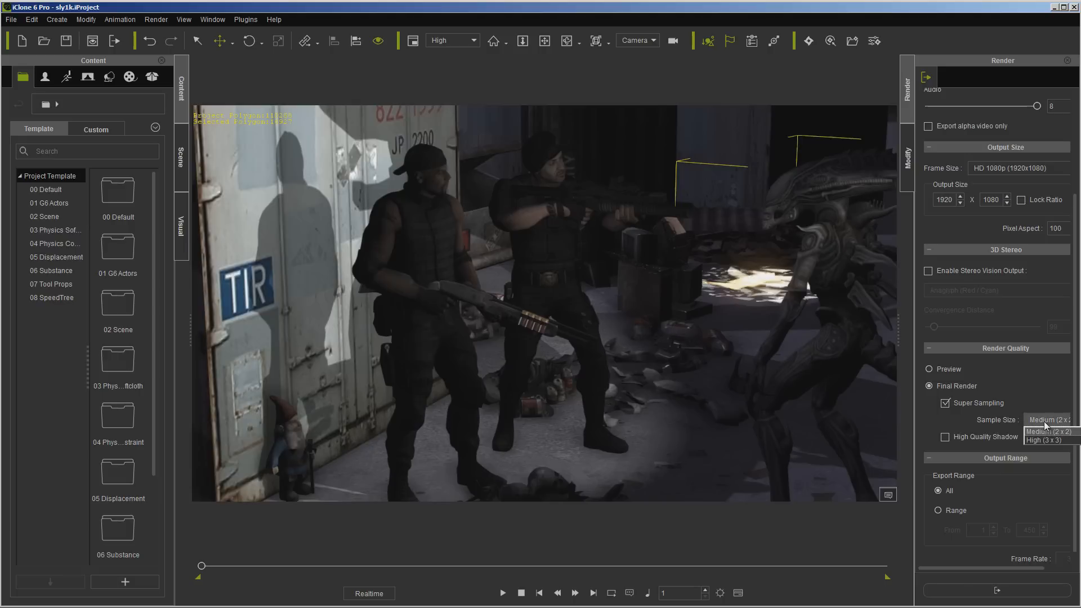
pyautogui.click(1042, 439)
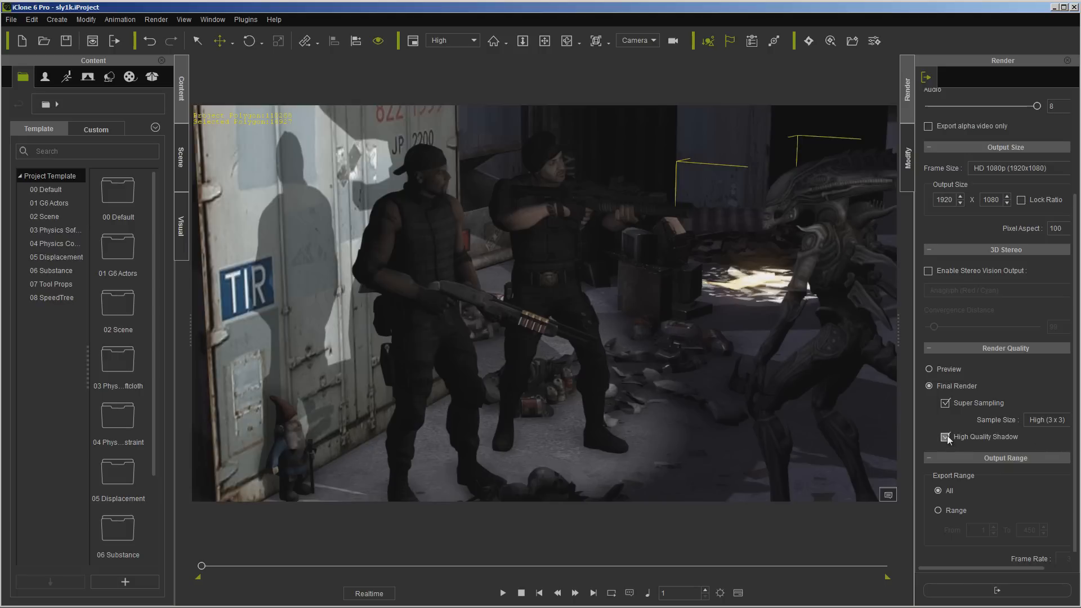
pyautogui.click(944, 437)
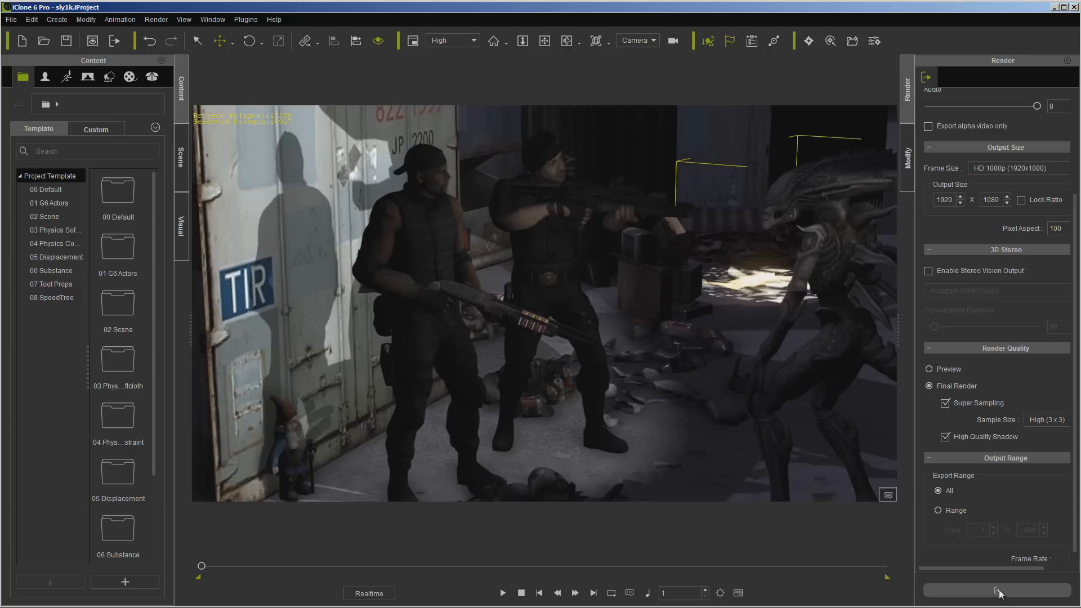
pyautogui.click(998, 590)
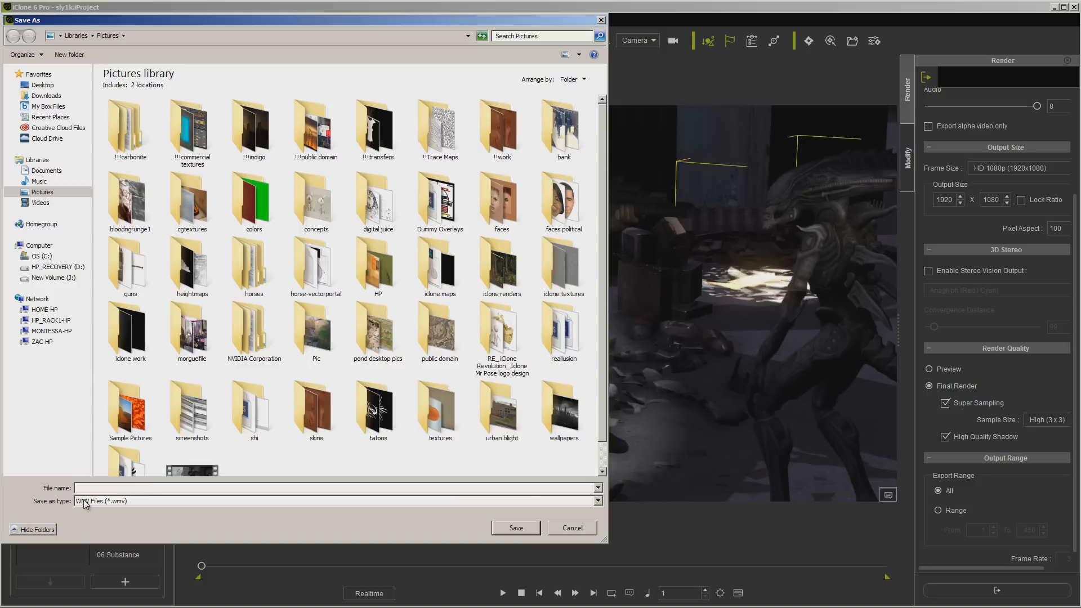
# Save the WMV render as 'test1' and let the rendering run to completion
pyautogui.write('test1')
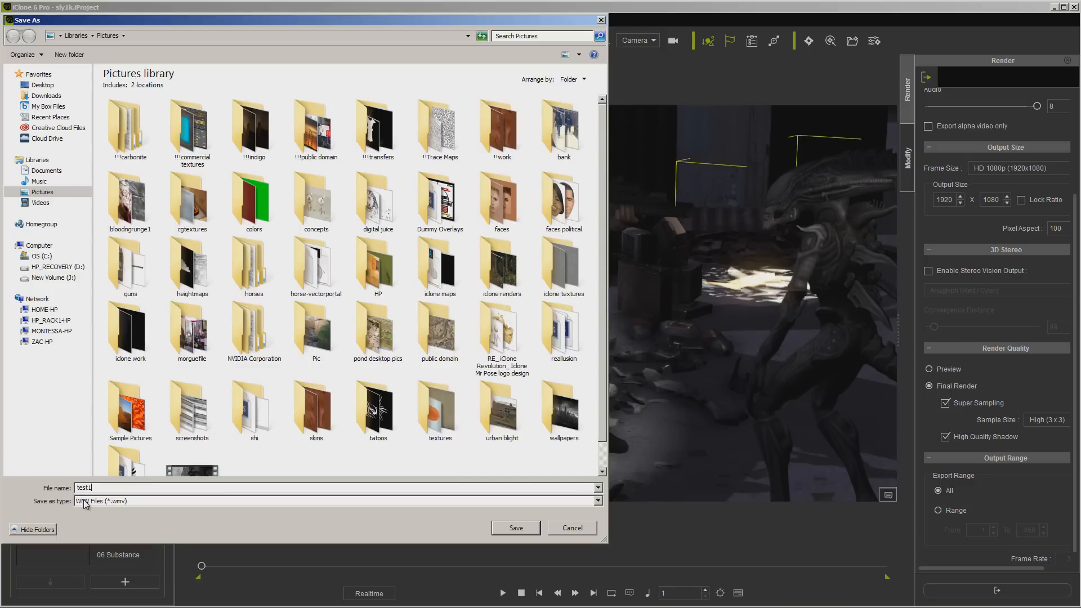
pyautogui.click(516, 527)
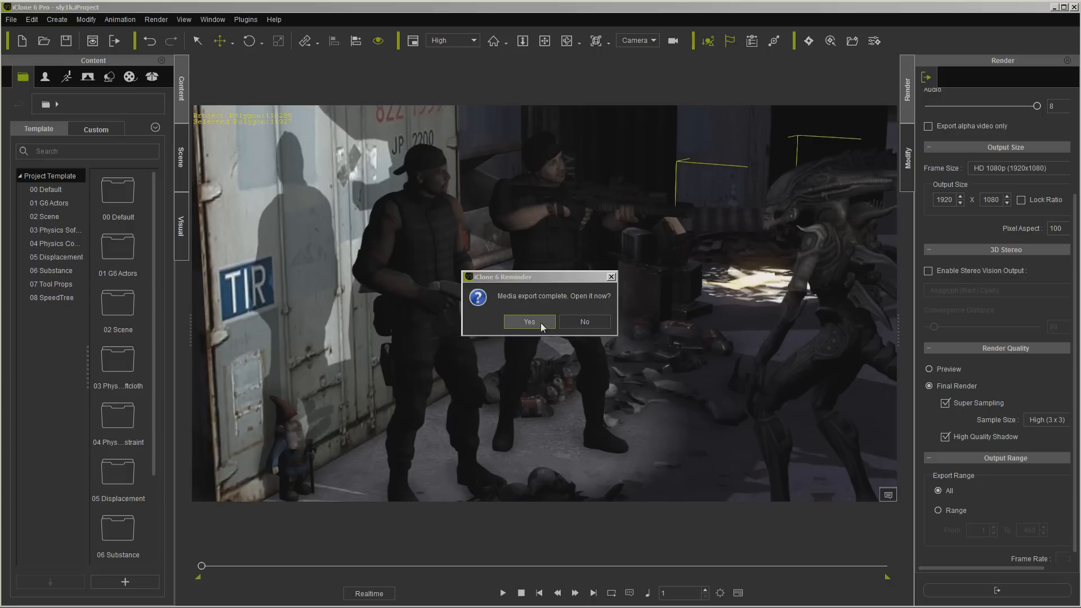
# Answer Yes to 'Media export complete. Open it now?' to view the video
pyautogui.click(529, 322)
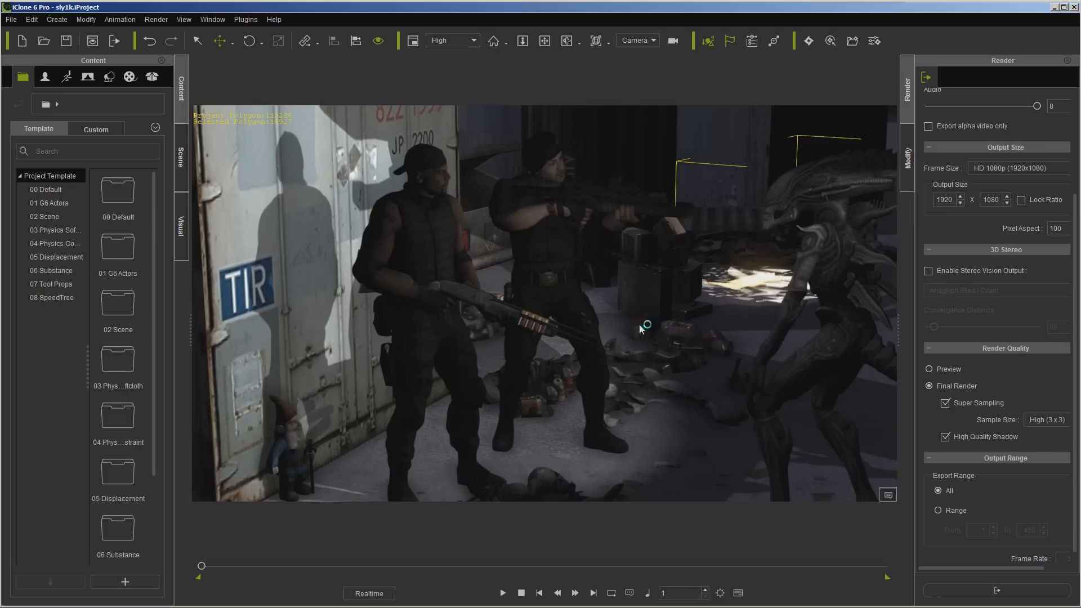
pyautogui.moveTo(563, 331)
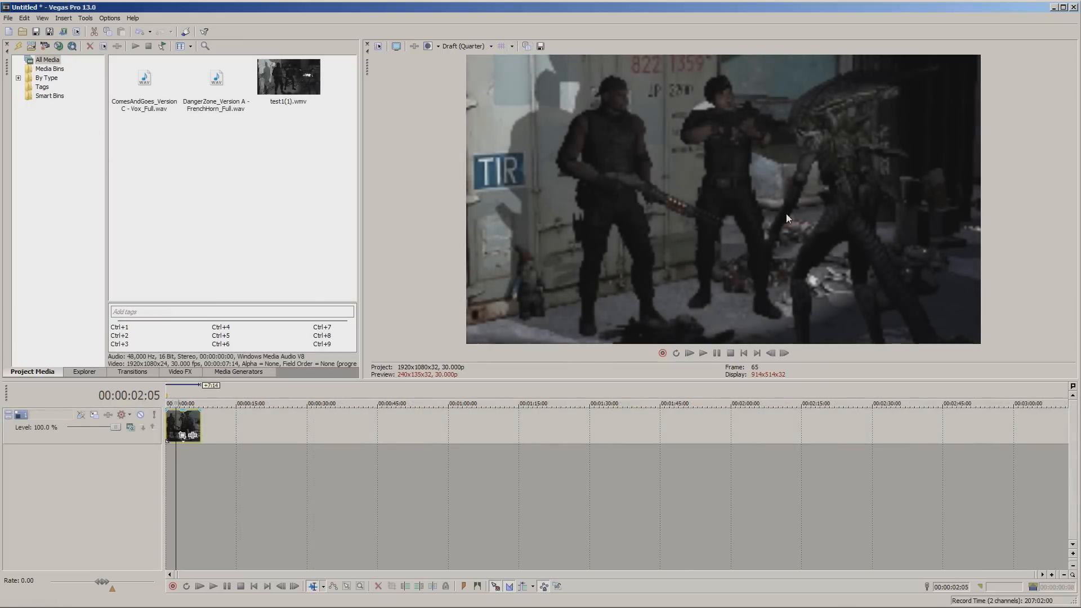
pyautogui.moveTo(608, 190)
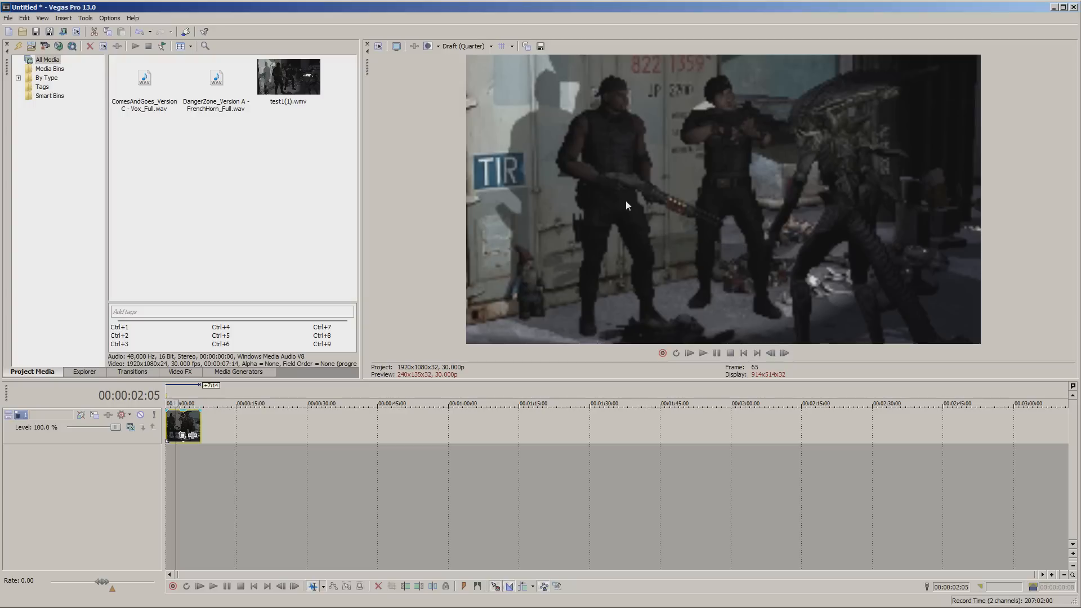
pyautogui.moveTo(142, 91)
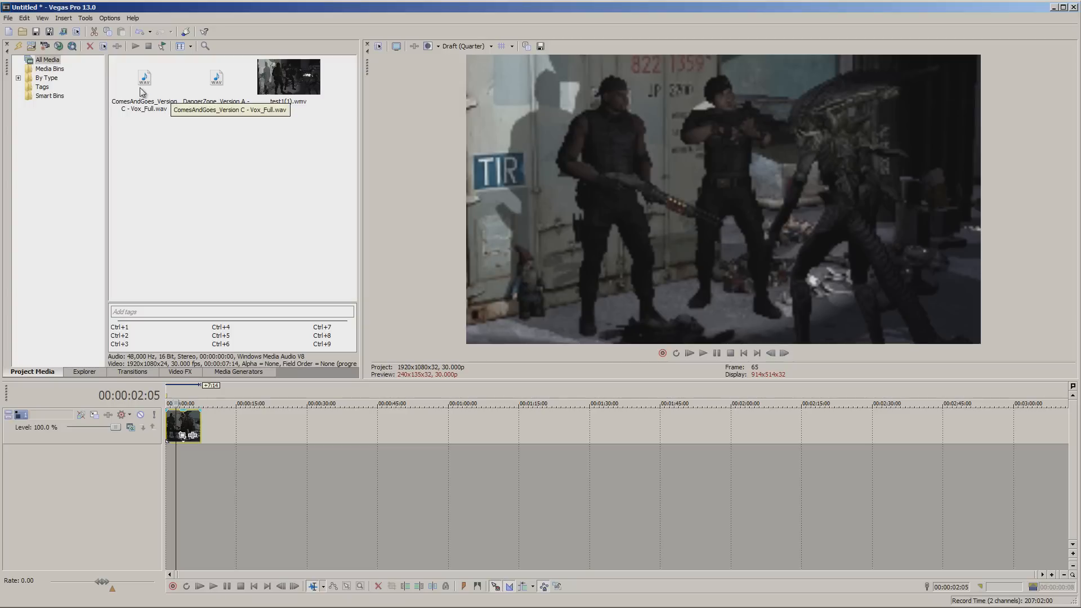